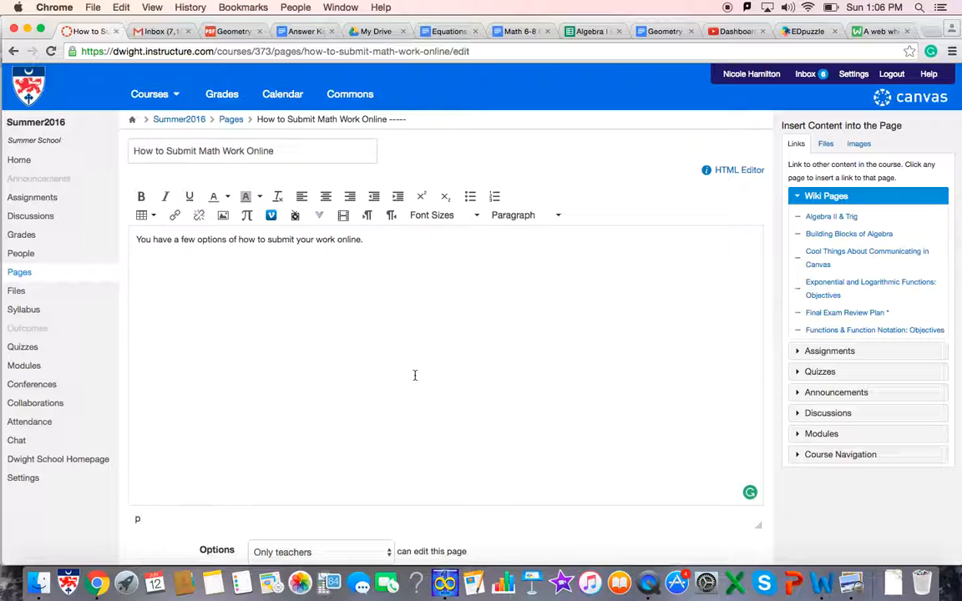
{"action": "mouse_move", "coordinate": [246, 215]}
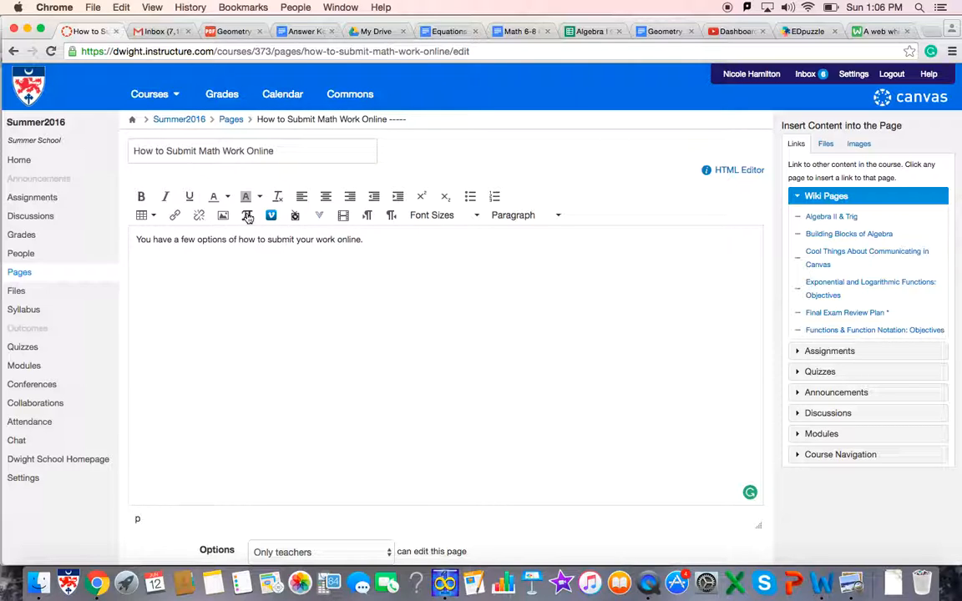
Step: Enter the equation 4x + 3 = 20 in Canvas's math equation editor
{"action": "left_click", "coordinate": [247, 216]}
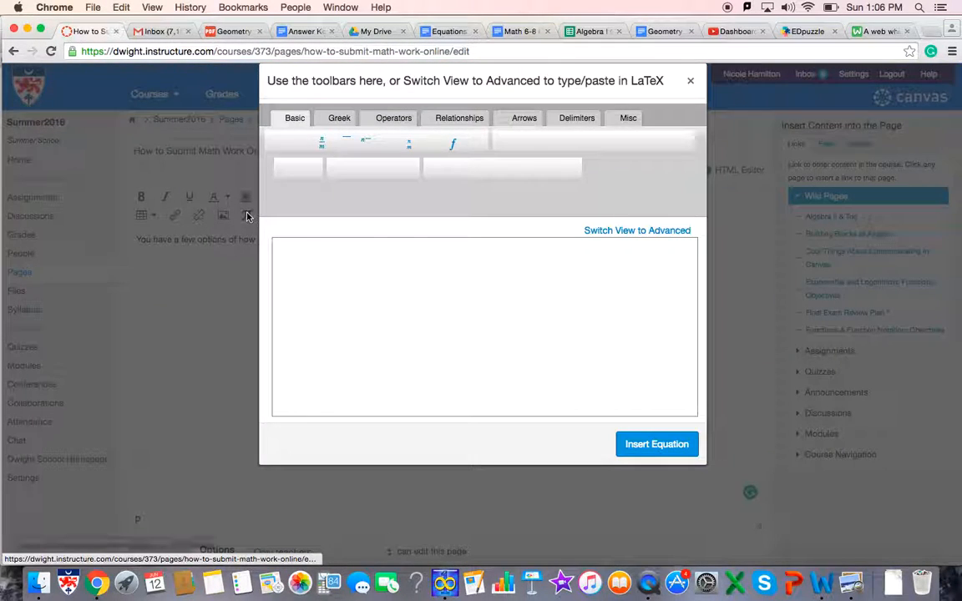
{"action": "left_click", "coordinate": [294, 117]}
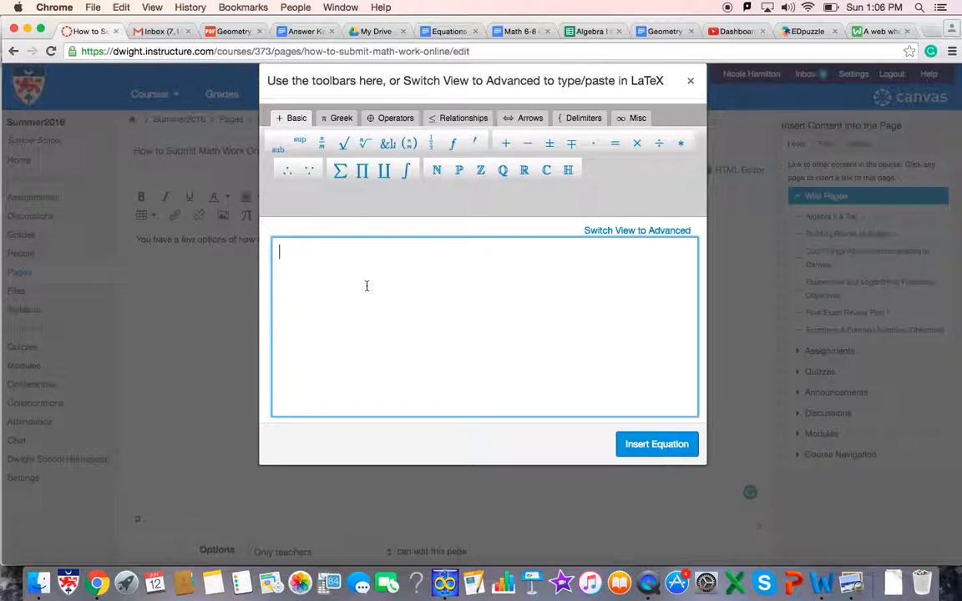
{"action": "type", "text": "4x +"}
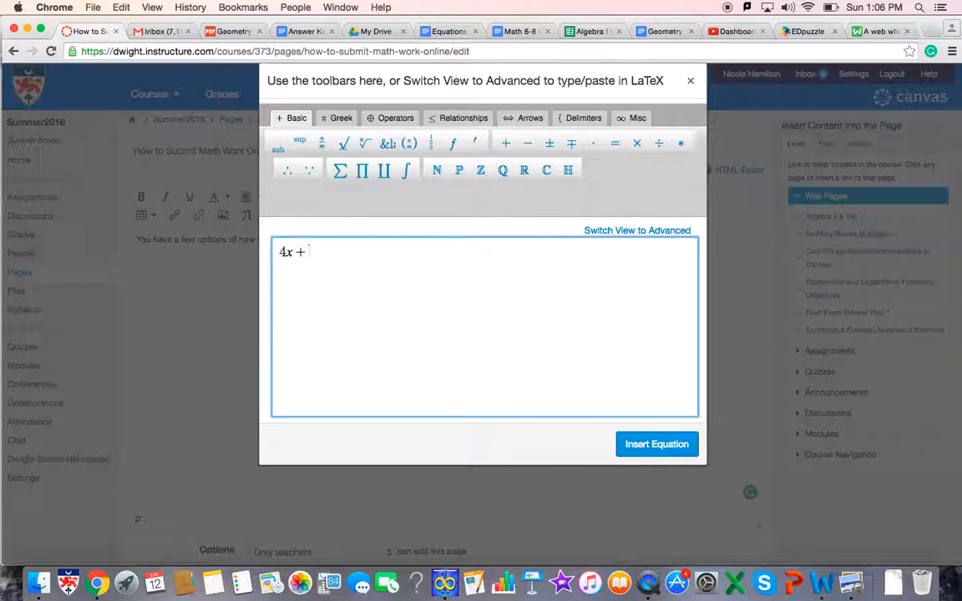
{"action": "type", "text": "3 ="}
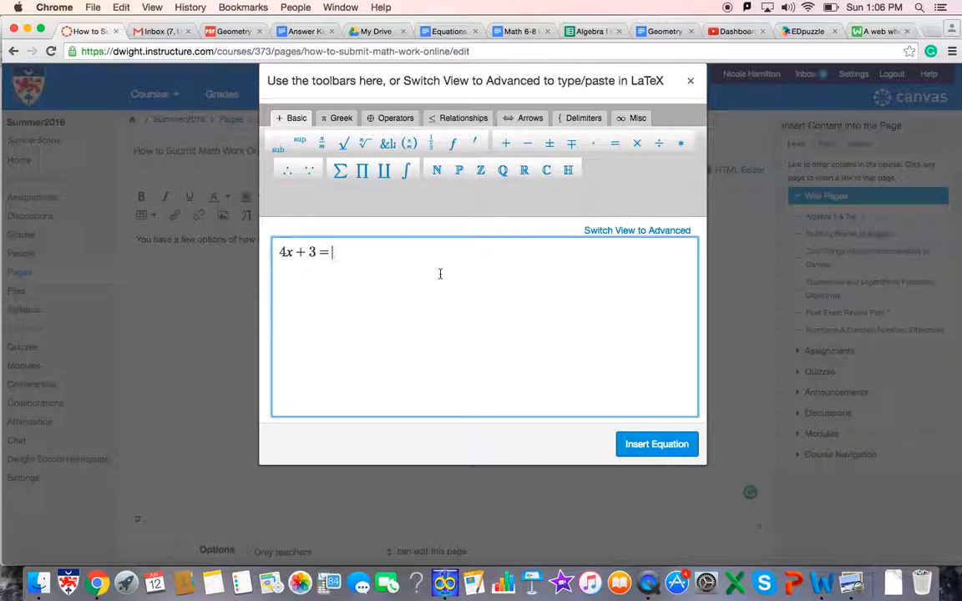
{"action": "type", "text": "20"}
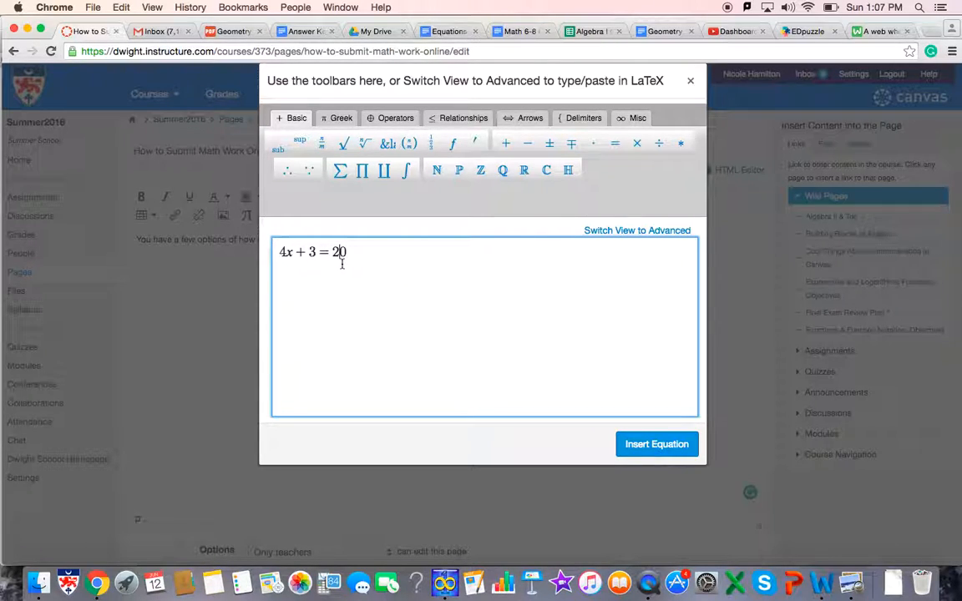
{"action": "left_click", "coordinate": [343, 252]}
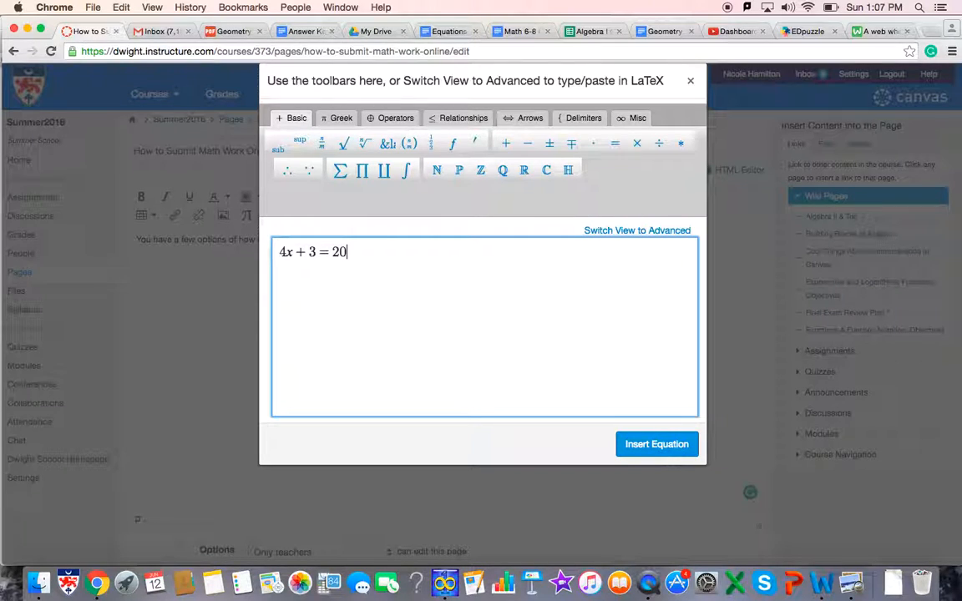
Step: Browse the Greek, Relationships and Arrows symbol tabs of the equation editor
{"action": "left_click", "coordinate": [337, 118]}
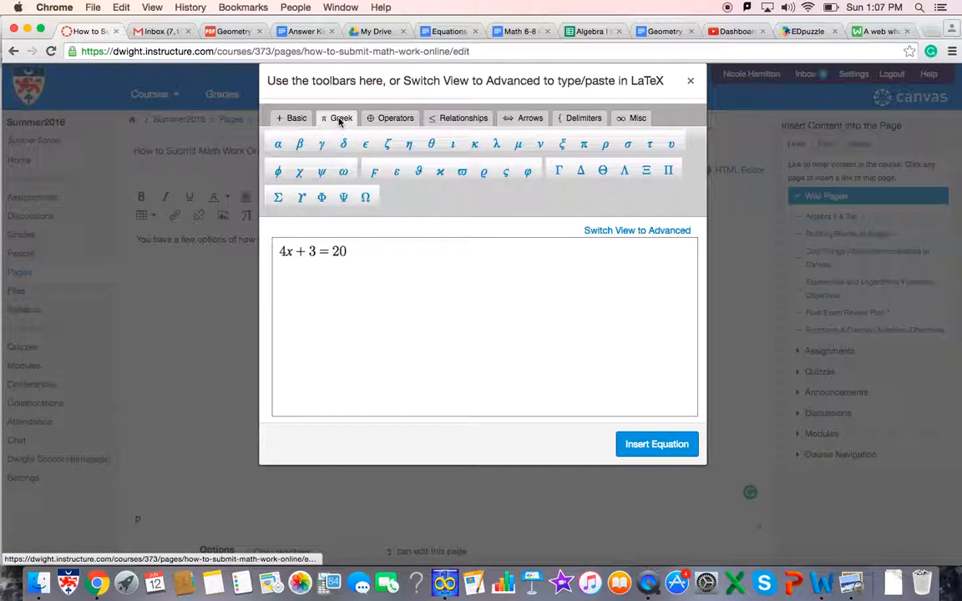
{"action": "left_click", "coordinate": [463, 118]}
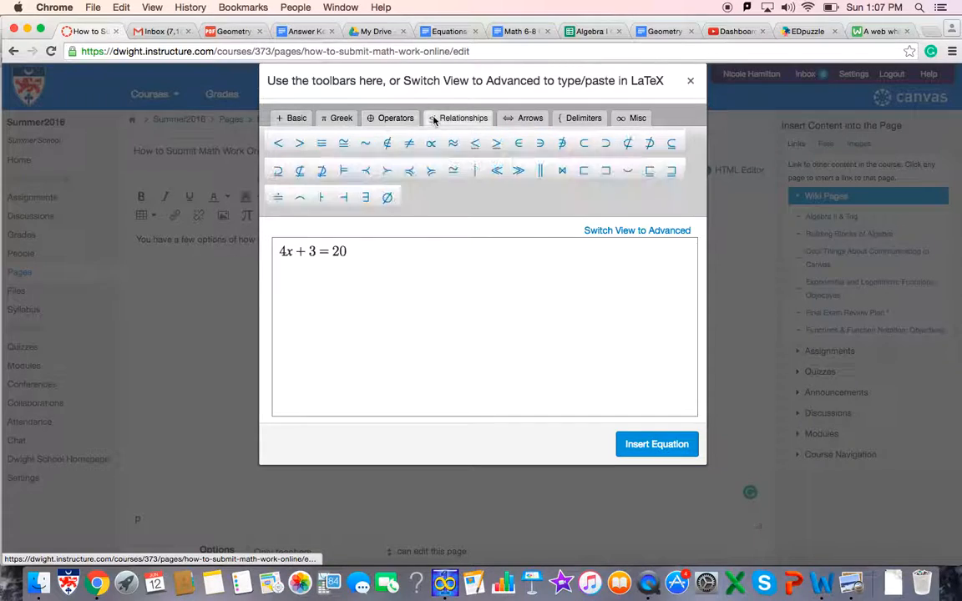
{"action": "left_click", "coordinate": [530, 118]}
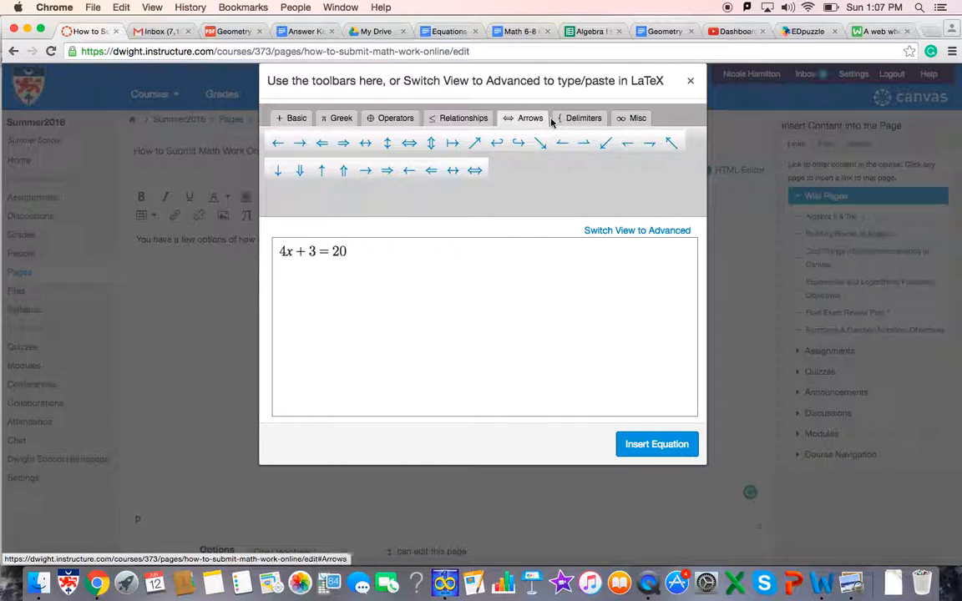
{"action": "left_click", "coordinate": [463, 118]}
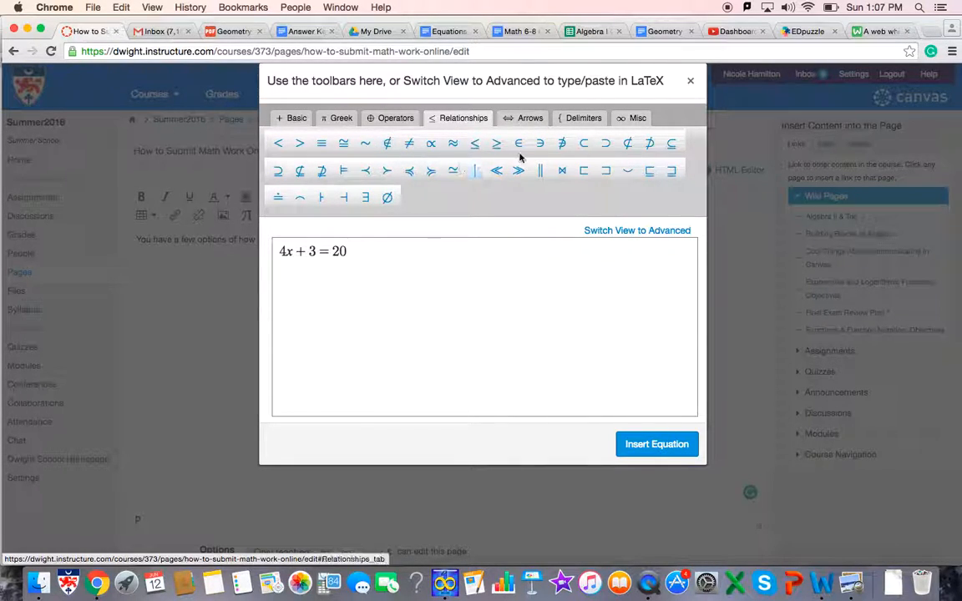
{"action": "mouse_move", "coordinate": [571, 129]}
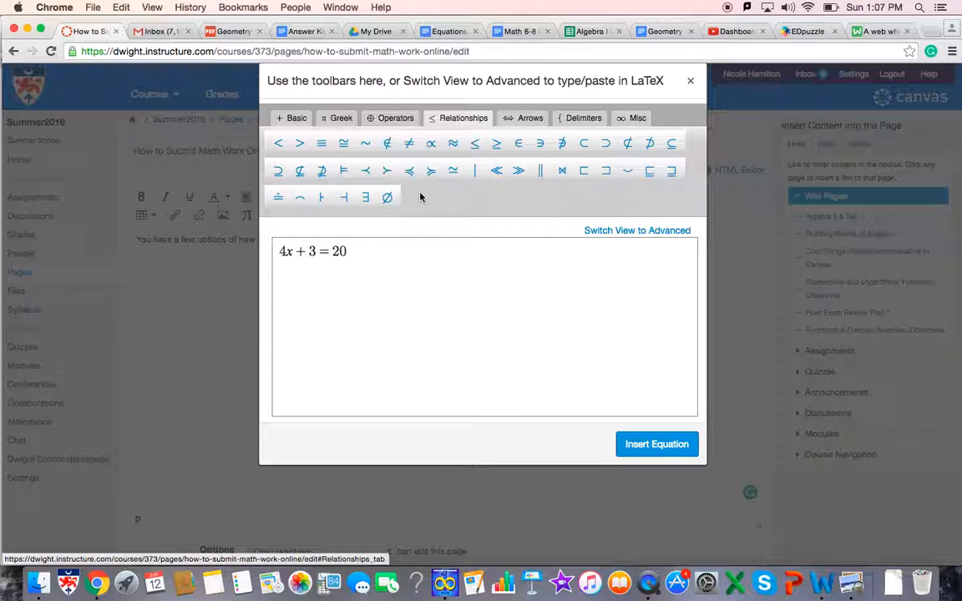
Step: Insert the 4x + 3 = 20 equation into the page body below the intro sentence
{"action": "left_click", "coordinate": [657, 443]}
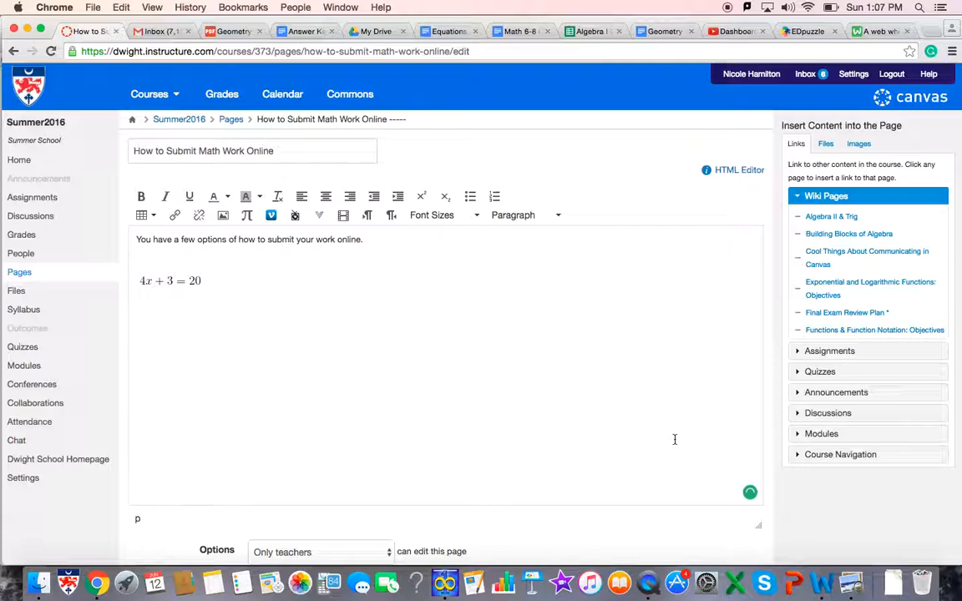
{"action": "mouse_move", "coordinate": [234, 269]}
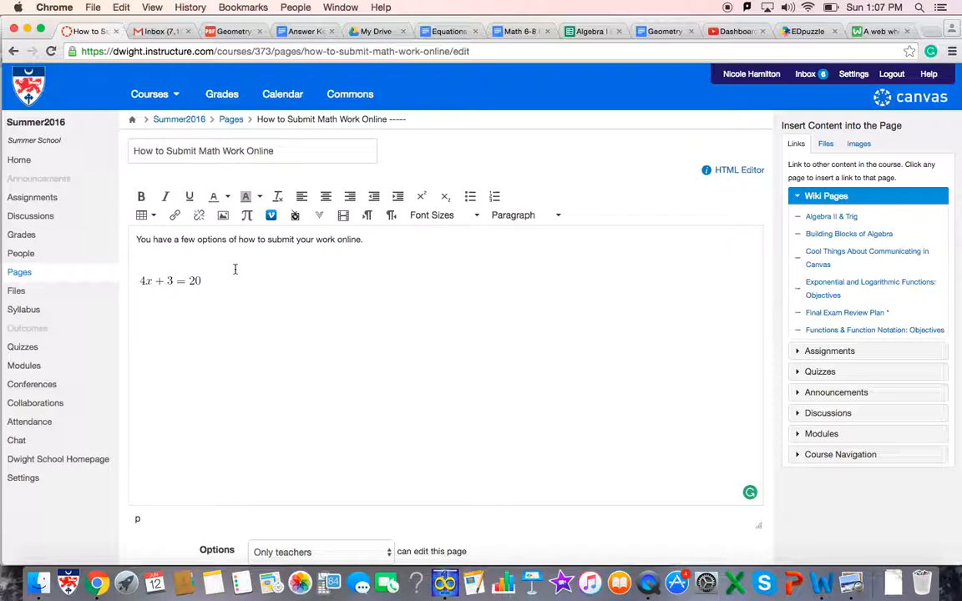
{"action": "mouse_move", "coordinate": [460, 89]}
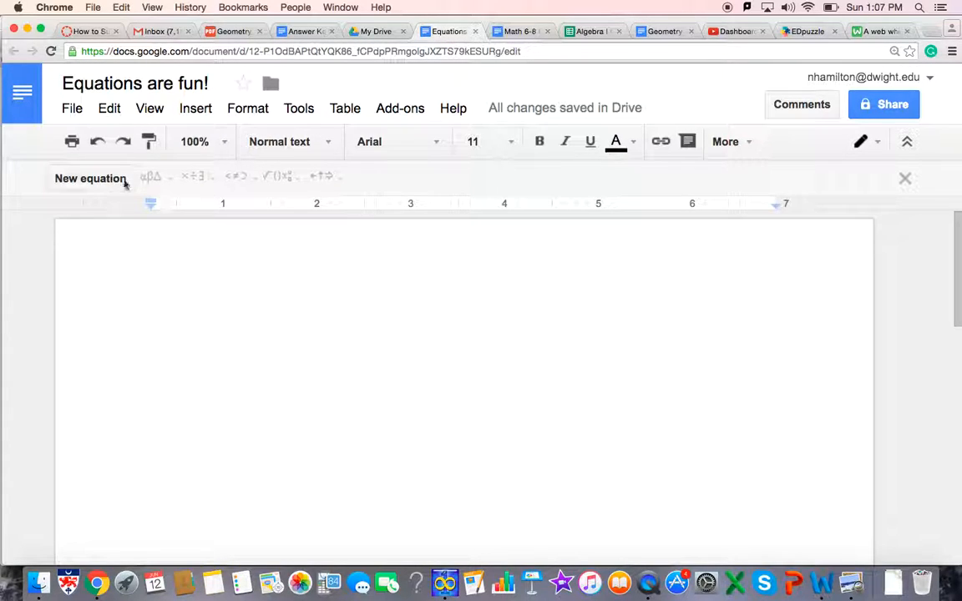
{"action": "mouse_move", "coordinate": [492, 161]}
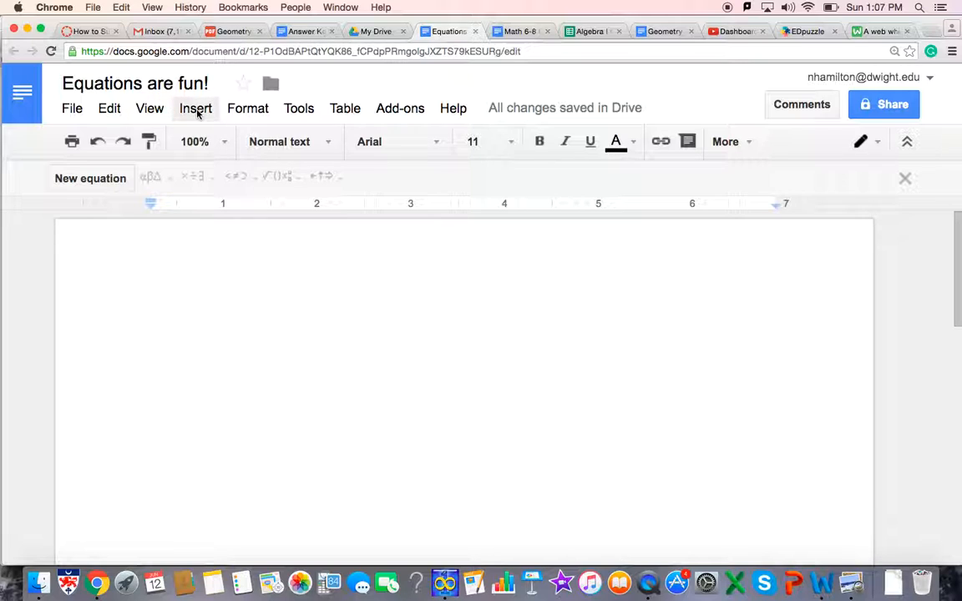
Step: Insert a new Google Docs equation and type 4x + 12 = 20
{"action": "left_click", "coordinate": [195, 107]}
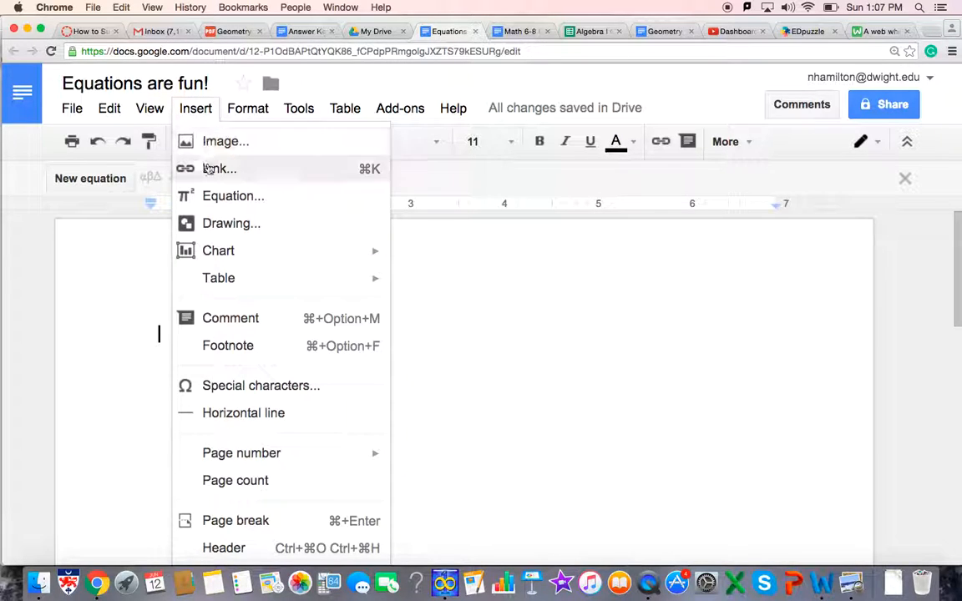
{"action": "left_click", "coordinate": [233, 195]}
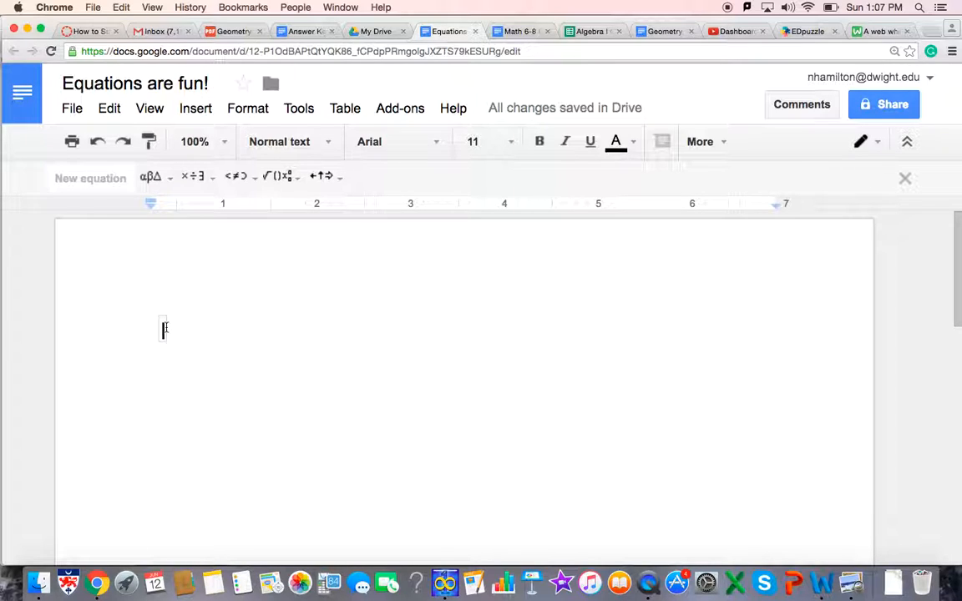
{"action": "type", "text": "4"}
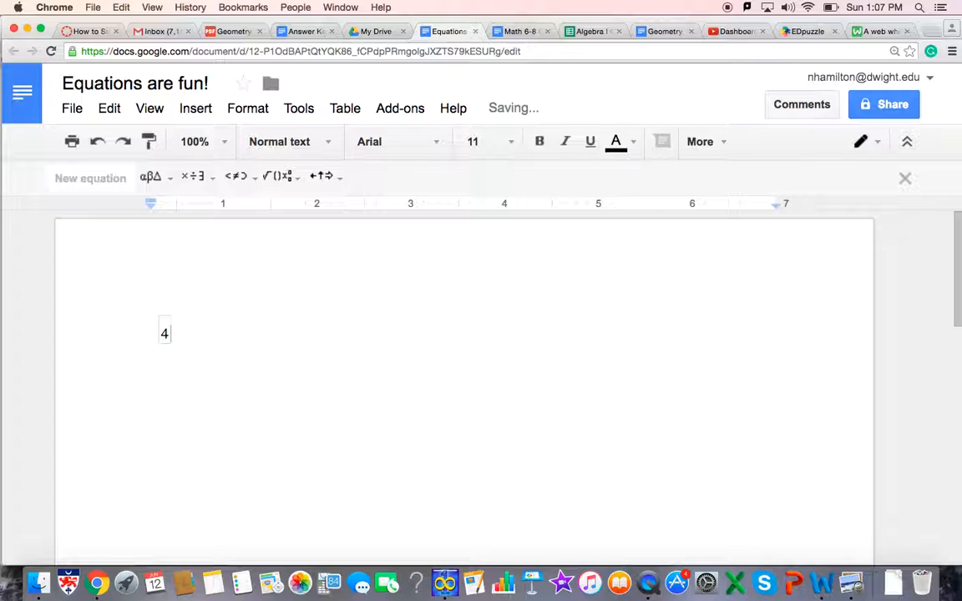
{"action": "type", "text": "x + 12"}
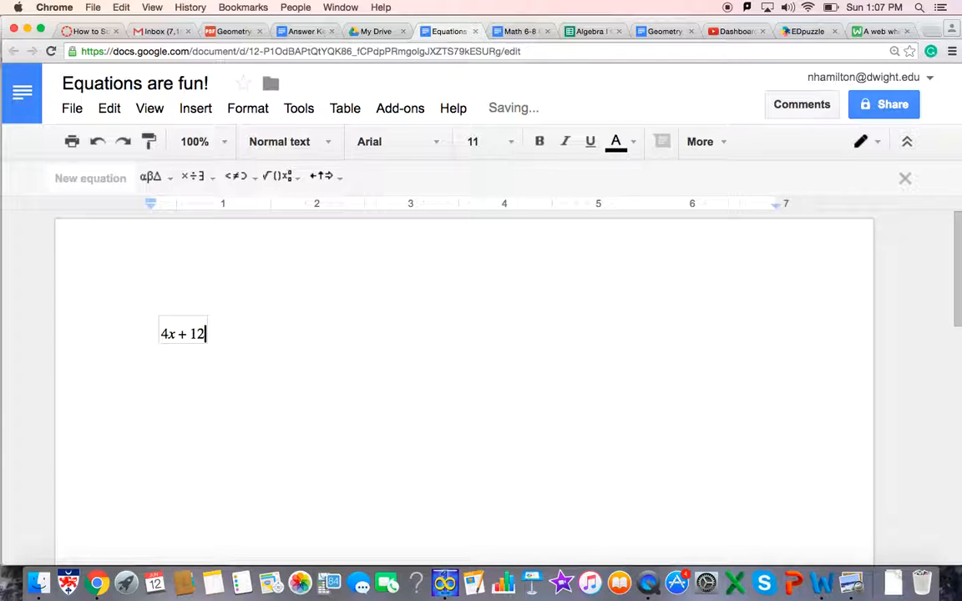
{"action": "type", "text": "= 20"}
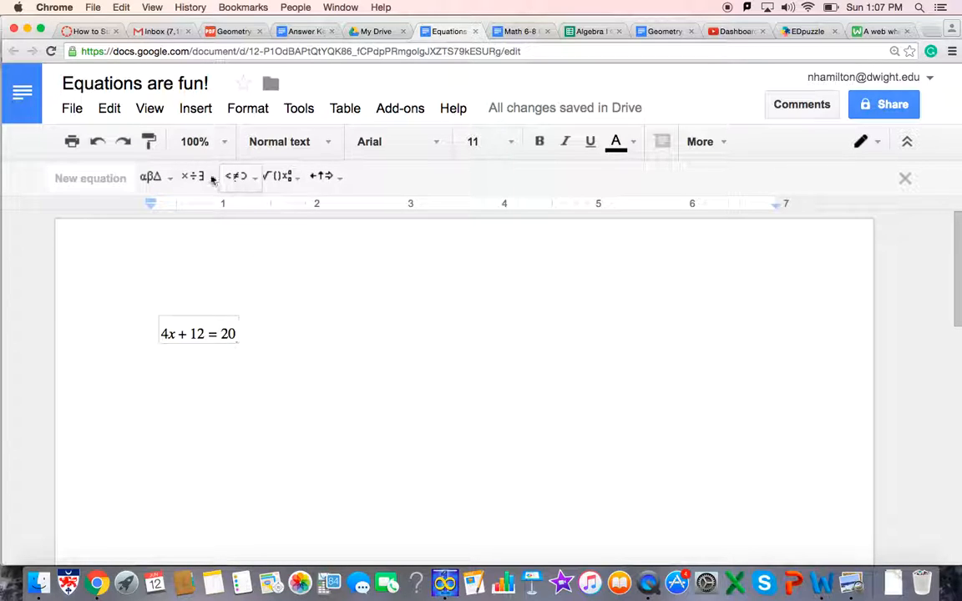
Step: Browse the operator and relation symbol menus, then leave the finished equation
{"action": "left_click", "coordinate": [198, 176]}
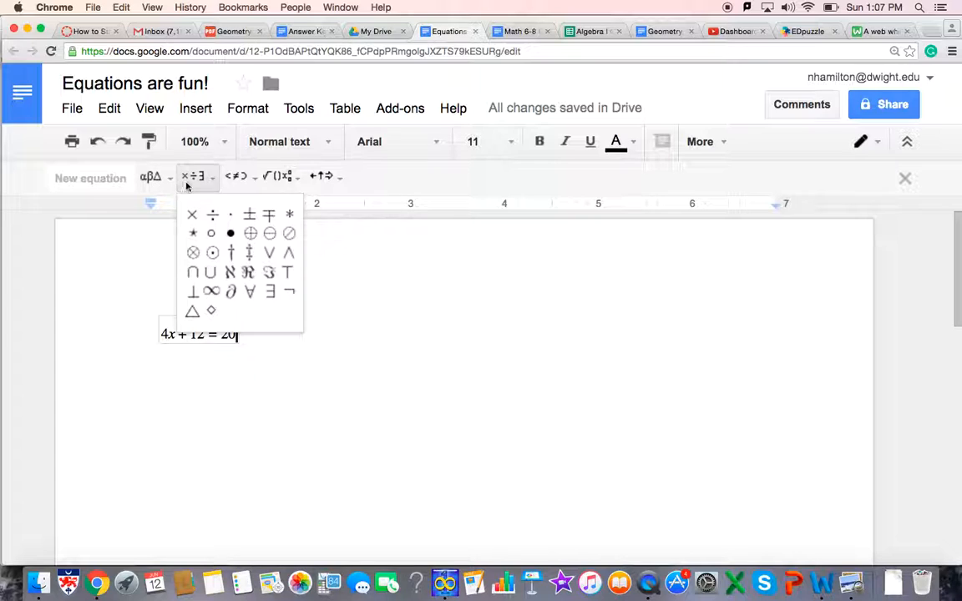
{"action": "left_click", "coordinate": [236, 176]}
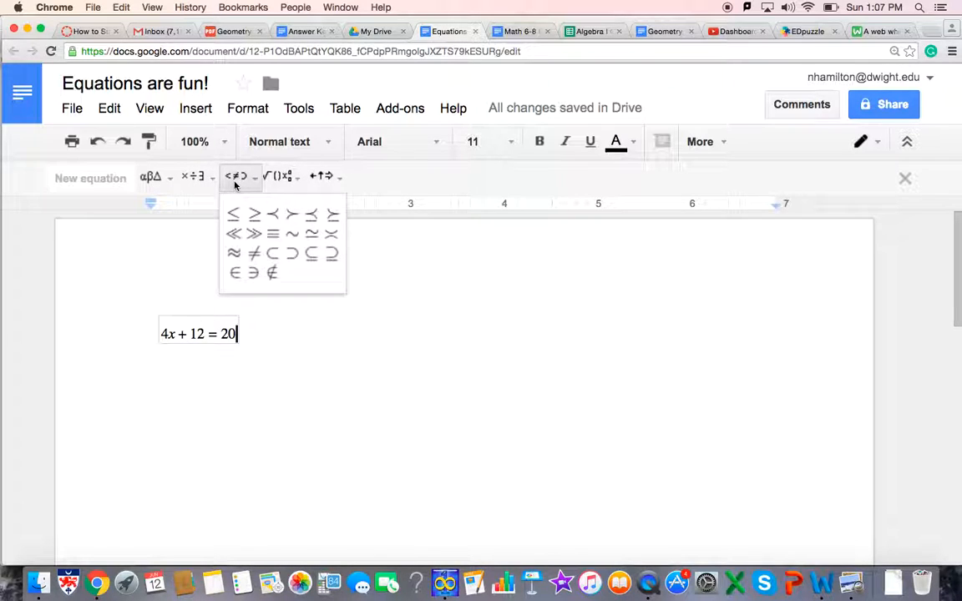
{"action": "left_click", "coordinate": [280, 176]}
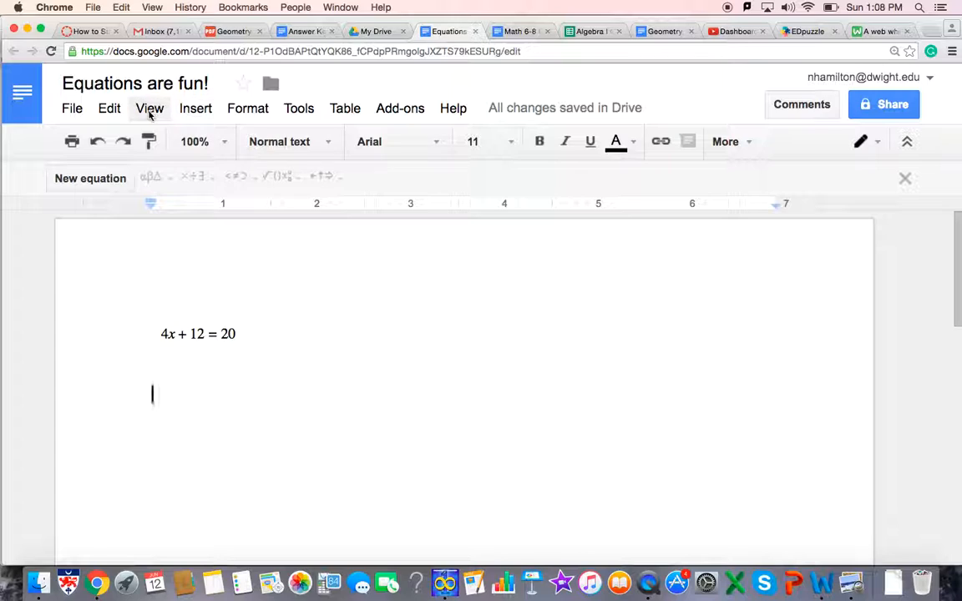
{"action": "left_click", "coordinate": [90, 178]}
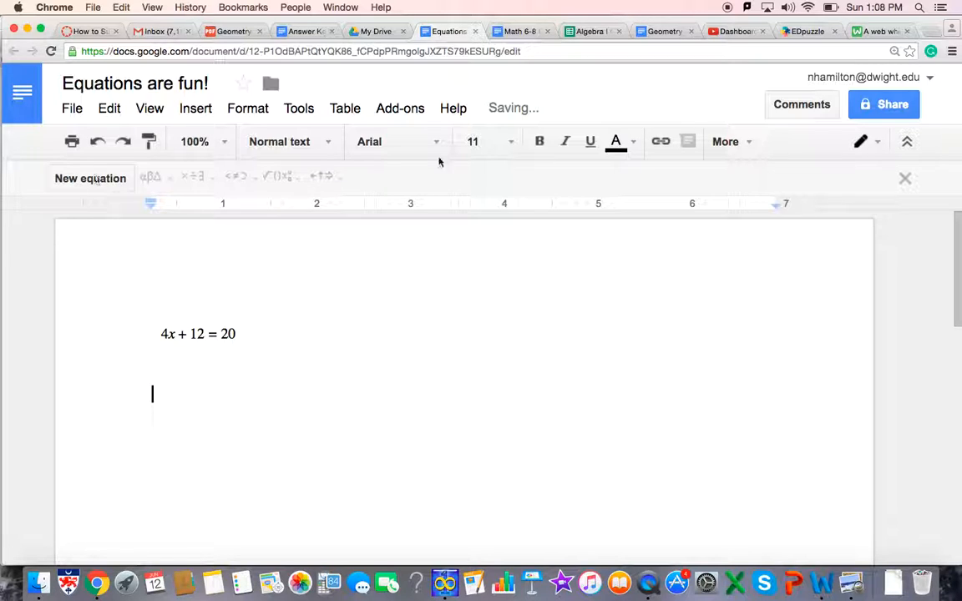
{"action": "left_click", "coordinate": [877, 30]}
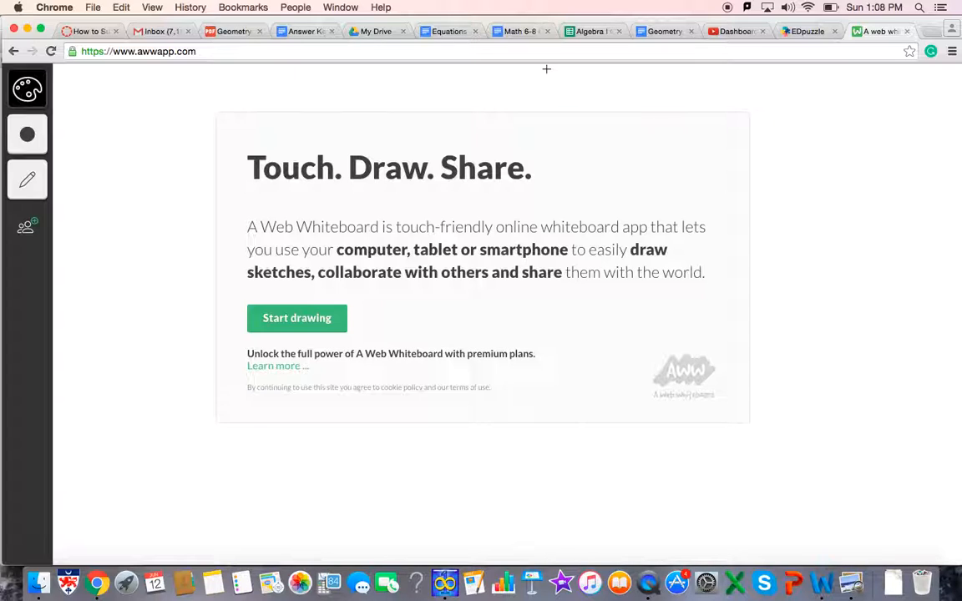
{"action": "mouse_move", "coordinate": [297, 324]}
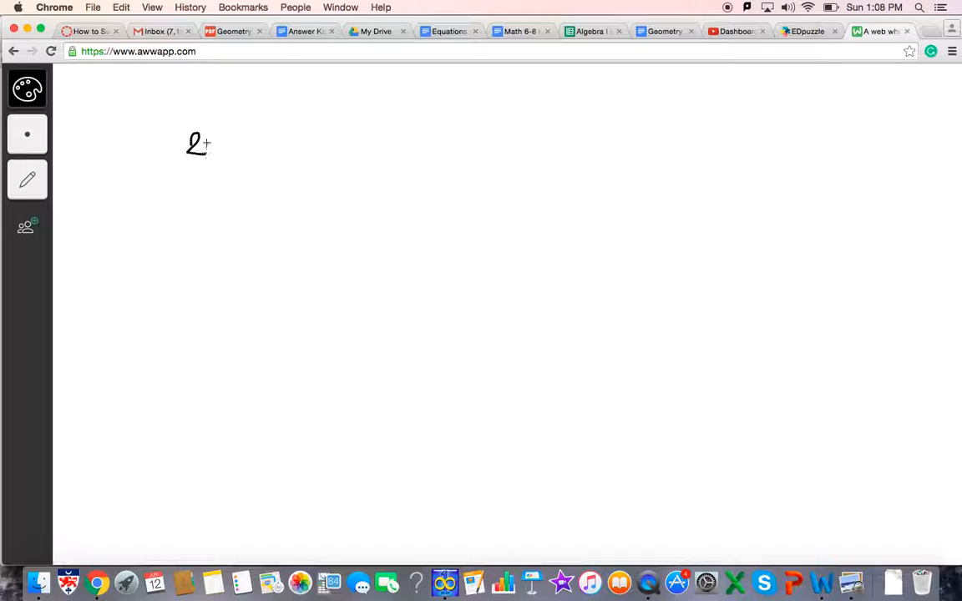
Step: Handwrite the x, plus sign and equals sign of 2x + 4 = 10
{"action": "left_click_drag", "start_coordinate": [208, 133], "coordinate": [221, 154]}
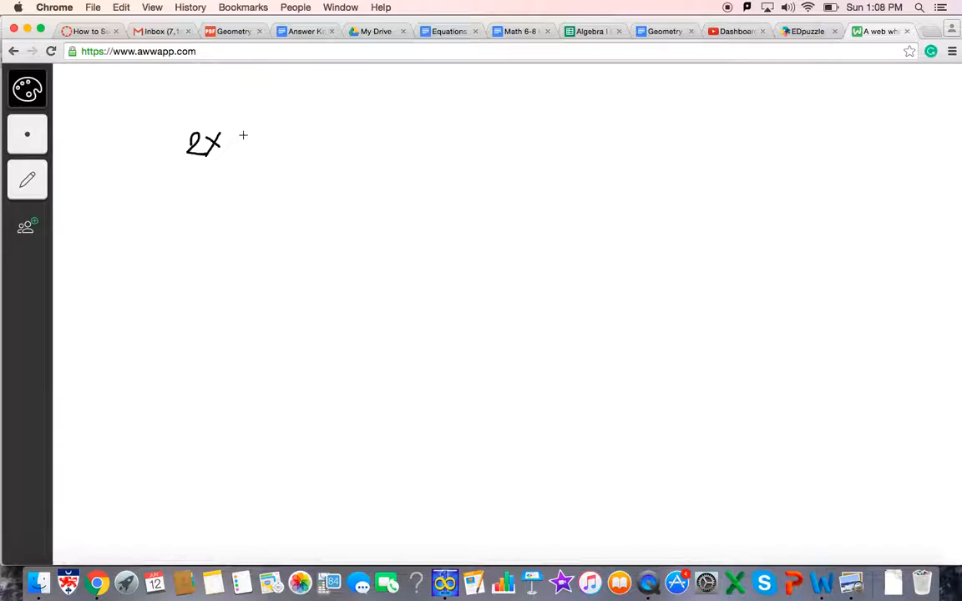
{"action": "left_click_drag", "start_coordinate": [234, 143], "coordinate": [263, 154]}
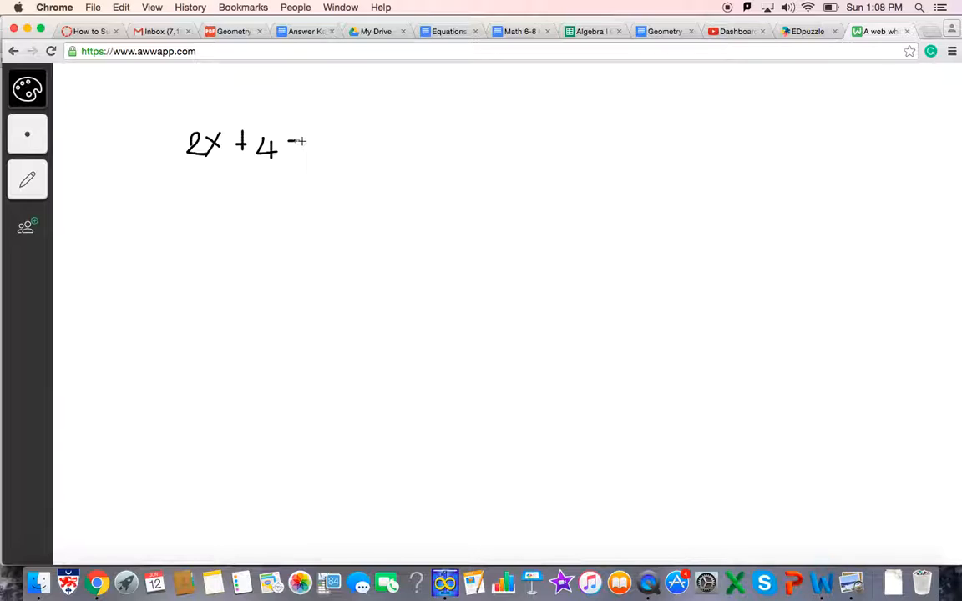
{"action": "left_click_drag", "start_coordinate": [290, 144], "coordinate": [303, 144]}
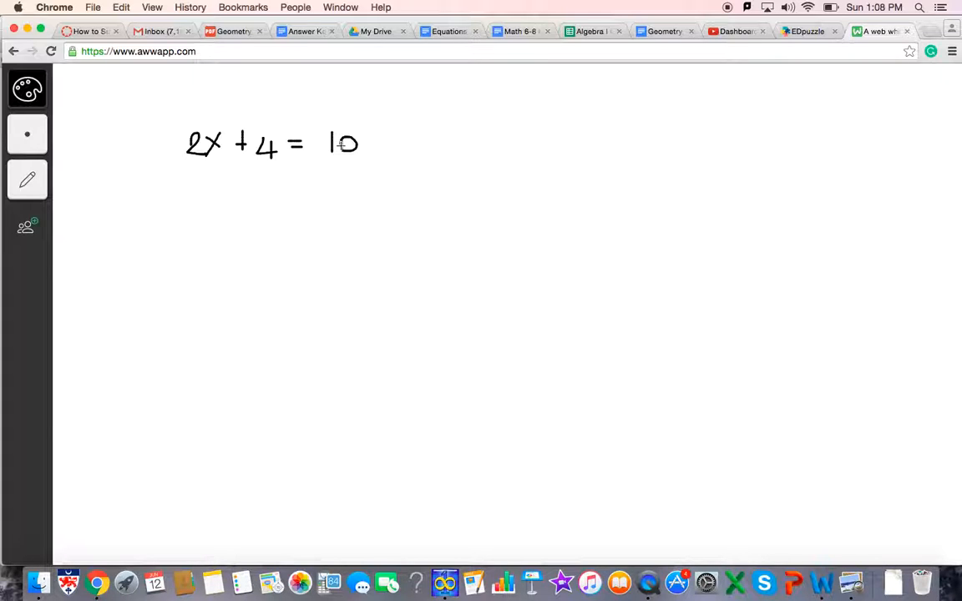
{"action": "mouse_move", "coordinate": [254, 298]}
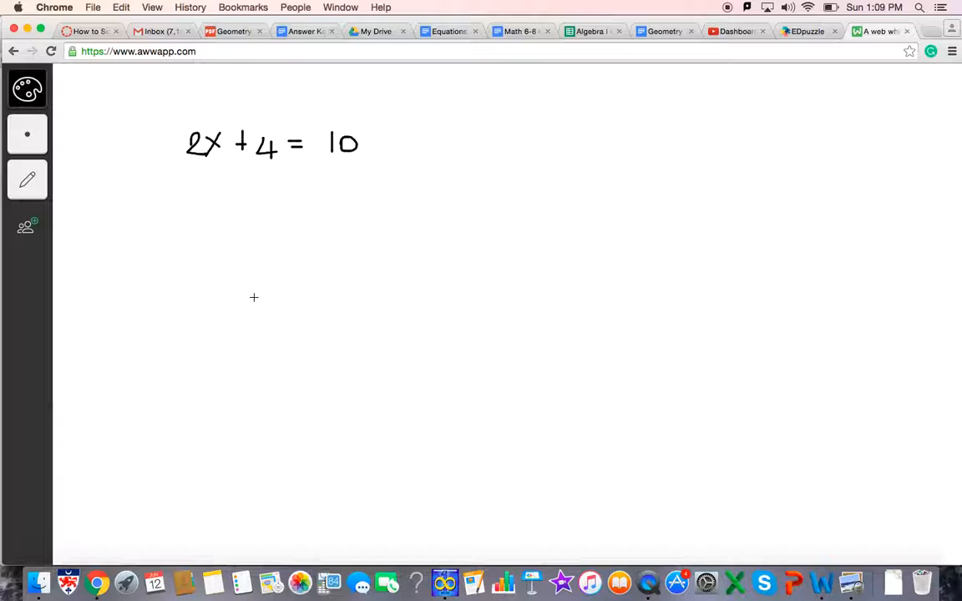
{"action": "mouse_move", "coordinate": [289, 224]}
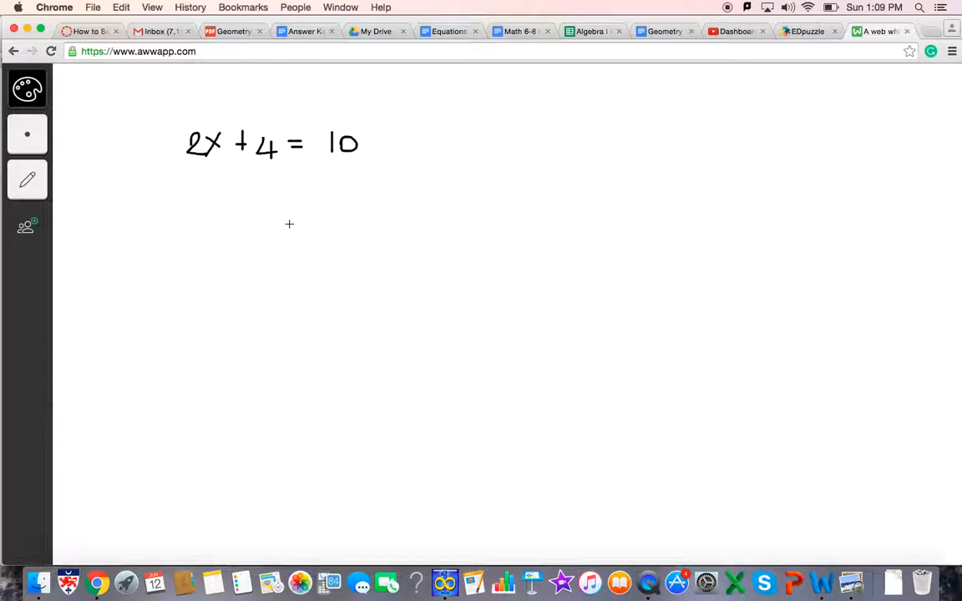
{"action": "mouse_move", "coordinate": [553, 48]}
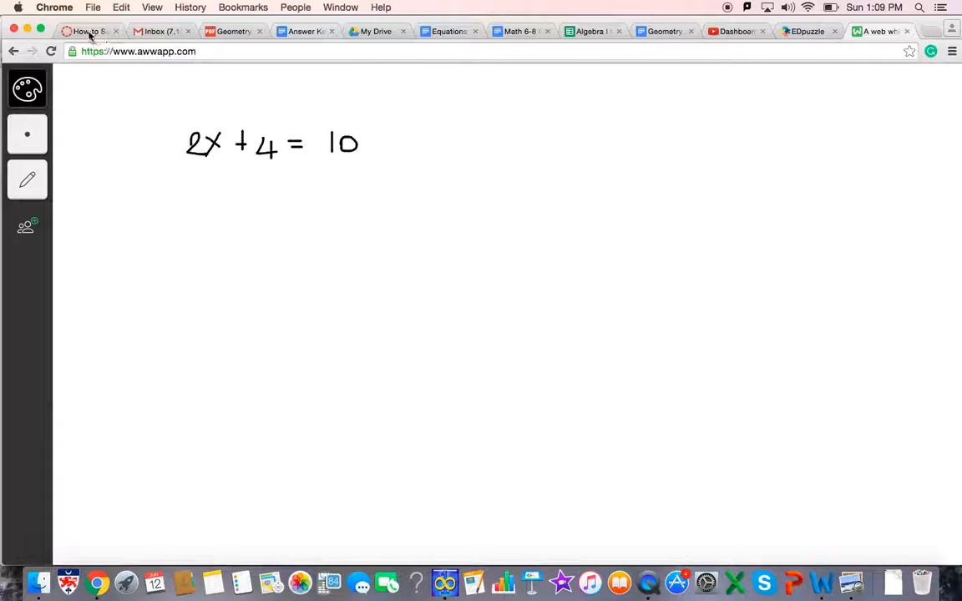
Step: Return to the Canvas page editor and start uploading a new image from the Images sidebar
{"action": "left_click", "coordinate": [87, 31]}
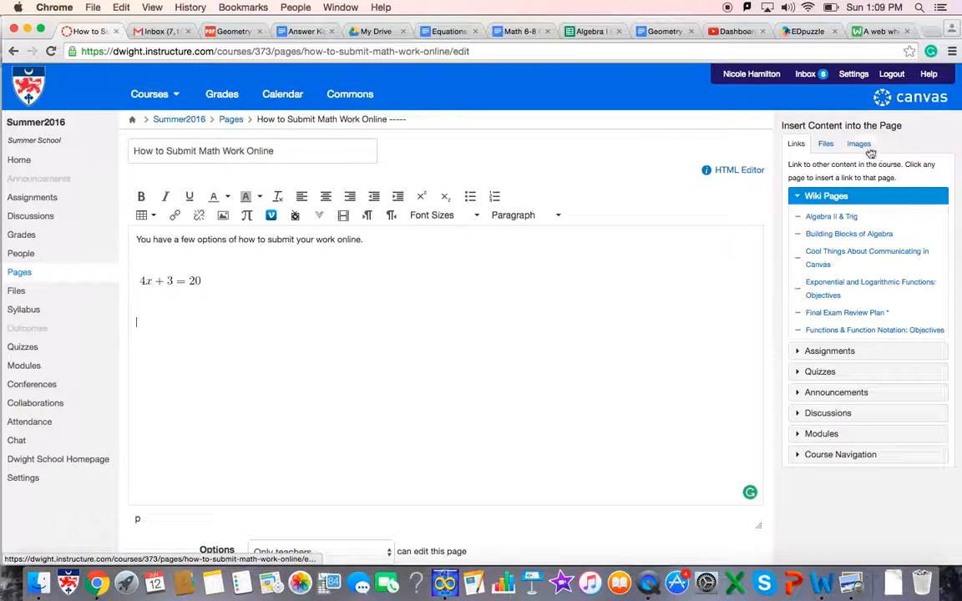
{"action": "left_click", "coordinate": [858, 143]}
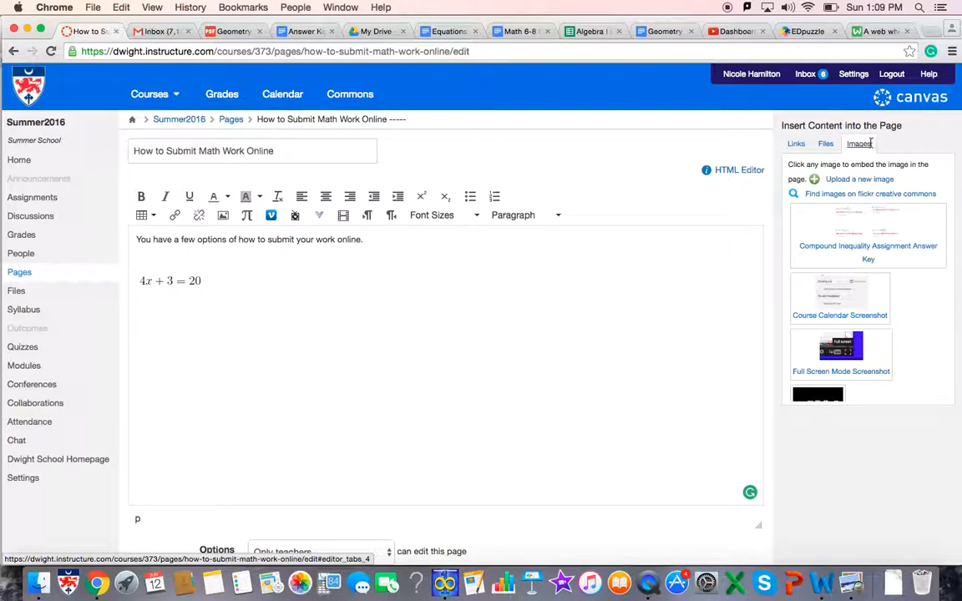
{"action": "left_click", "coordinate": [860, 178]}
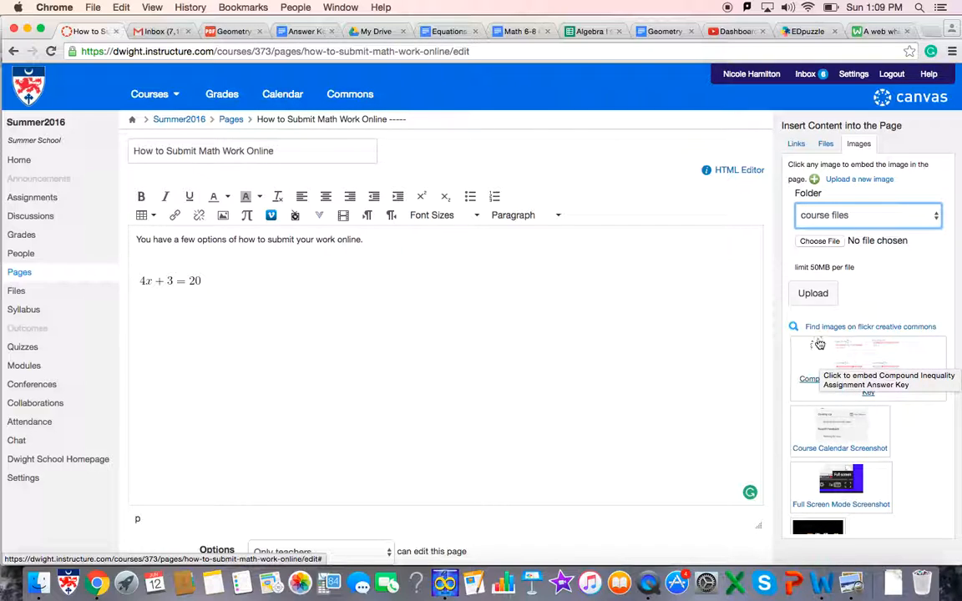
{"action": "mouse_move", "coordinate": [813, 293]}
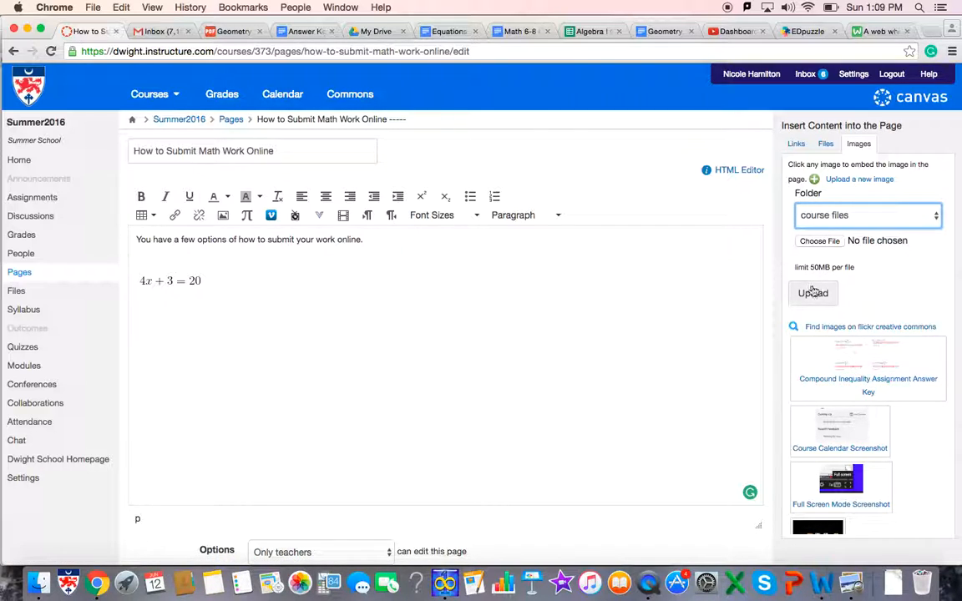